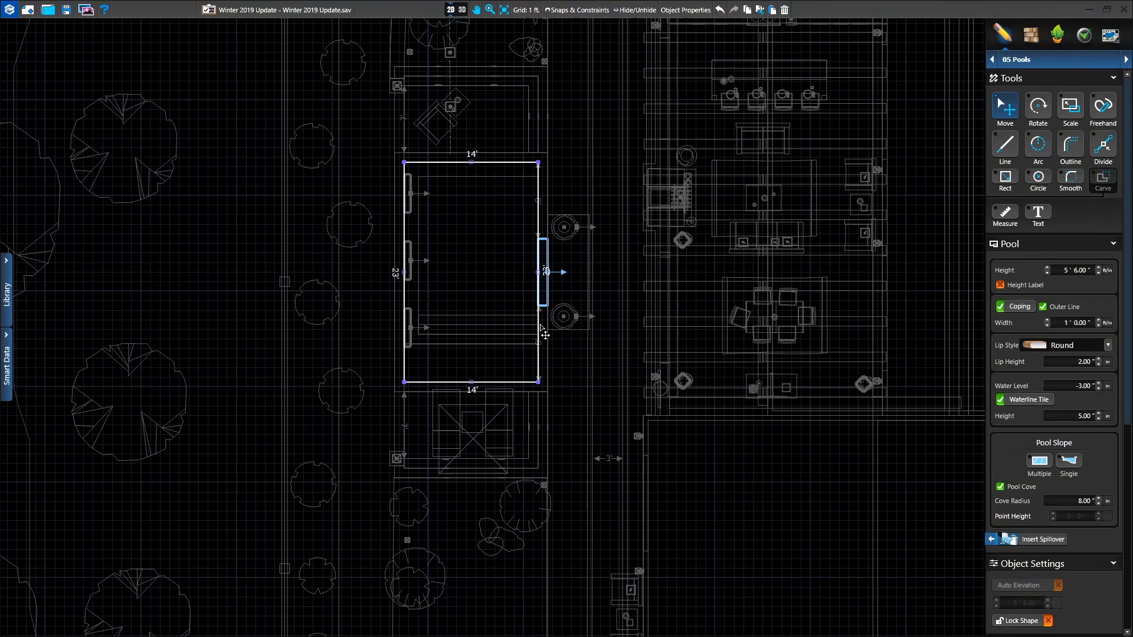
Show the pool's Convert quick action, then a 3D yard accessory's Find in Library option.
right_click(541, 331)
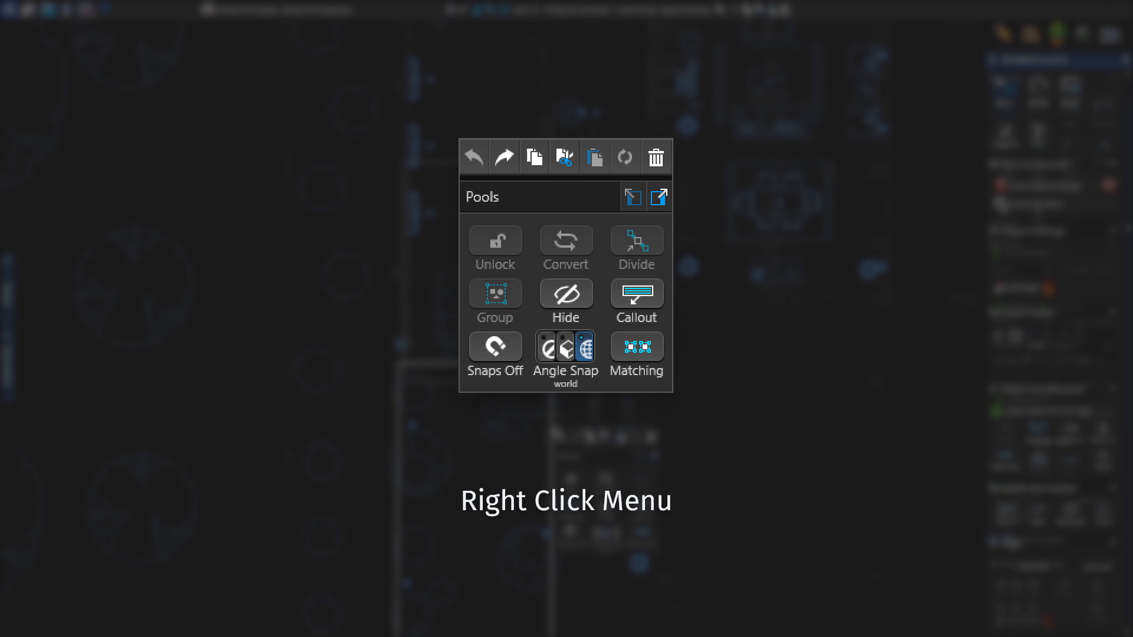
click(566, 241)
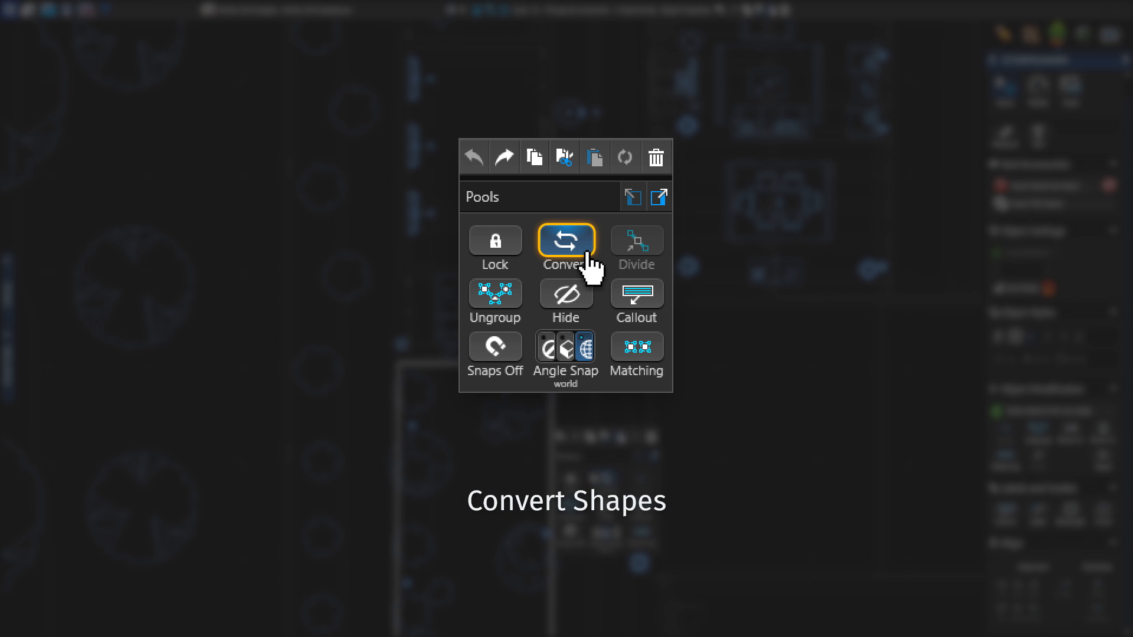
click(658, 197)
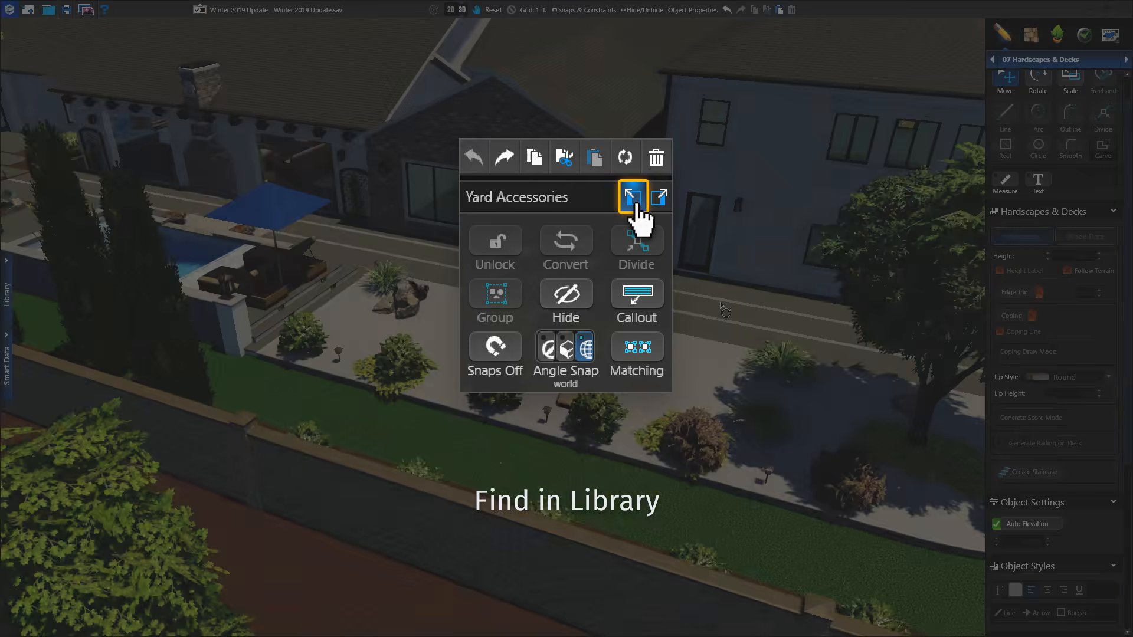
In the 2D plan, convert the hardscape strip beside the pool, then return to 3D.
click(633, 197)
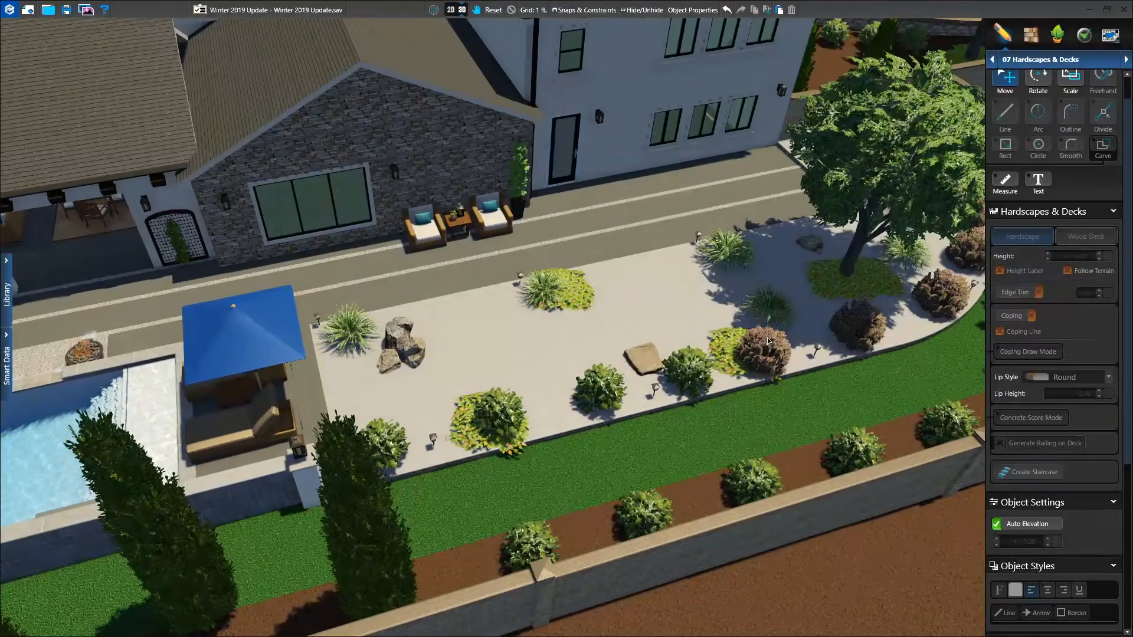
click(451, 9)
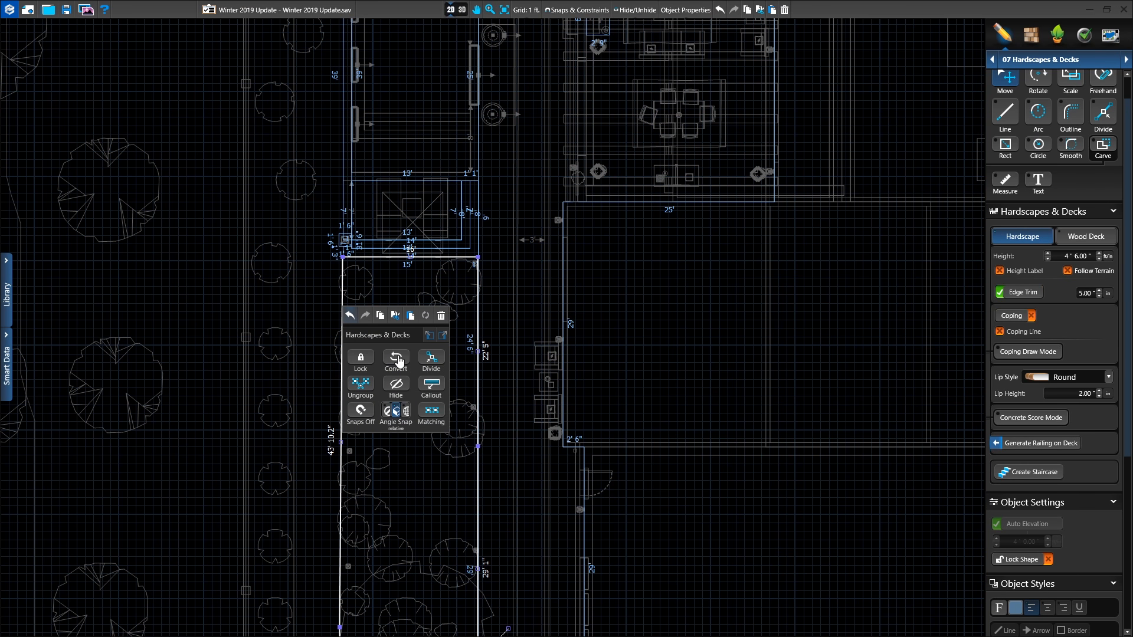
click(395, 359)
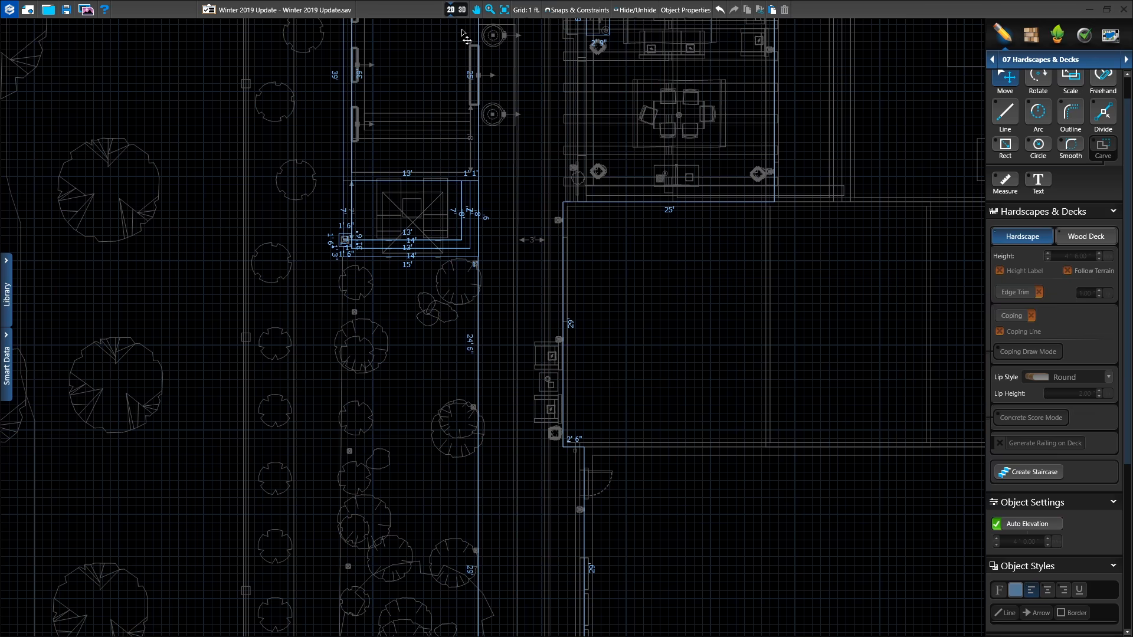
click(462, 10)
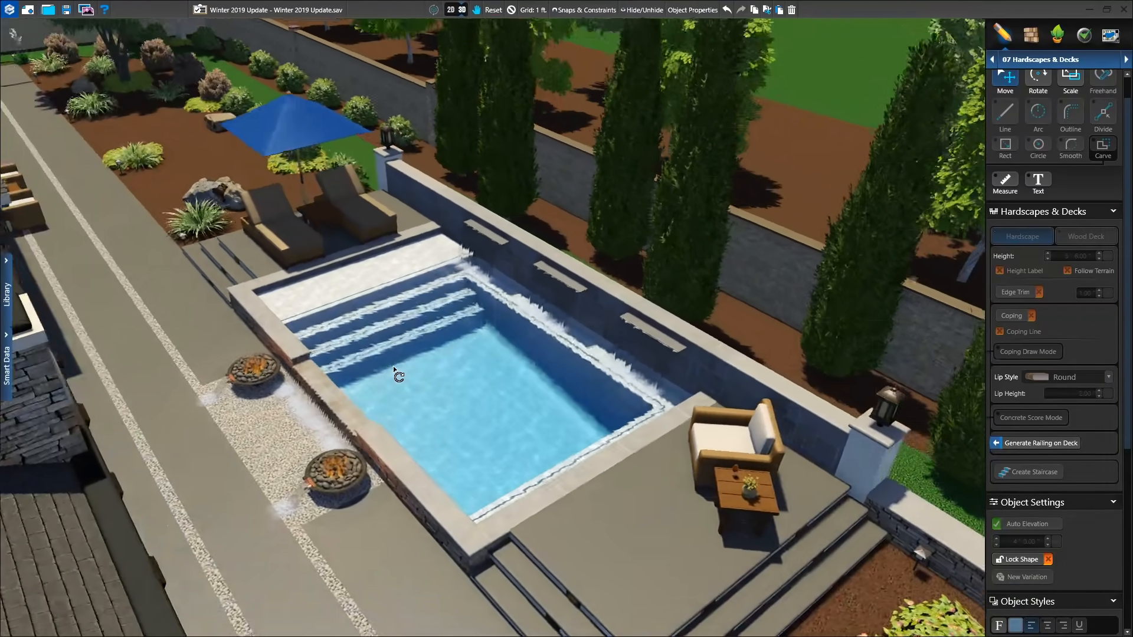
Use Go to Stage on the paving below the pool, reaching Hardscapes & Decks, then view 3D.
click(451, 11)
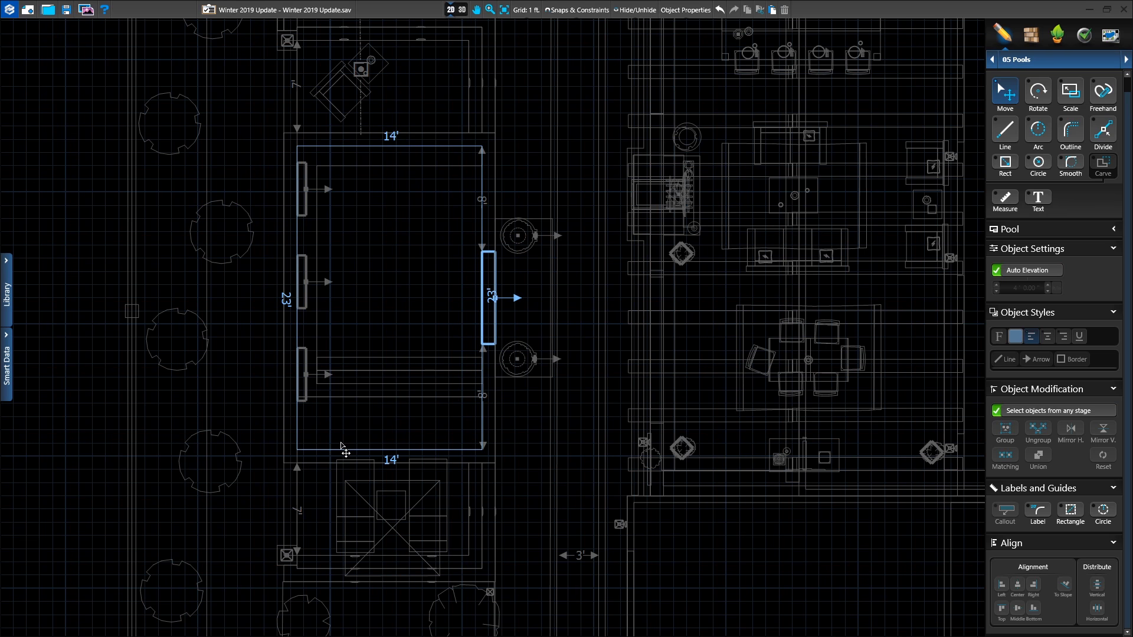
right_click(344, 453)
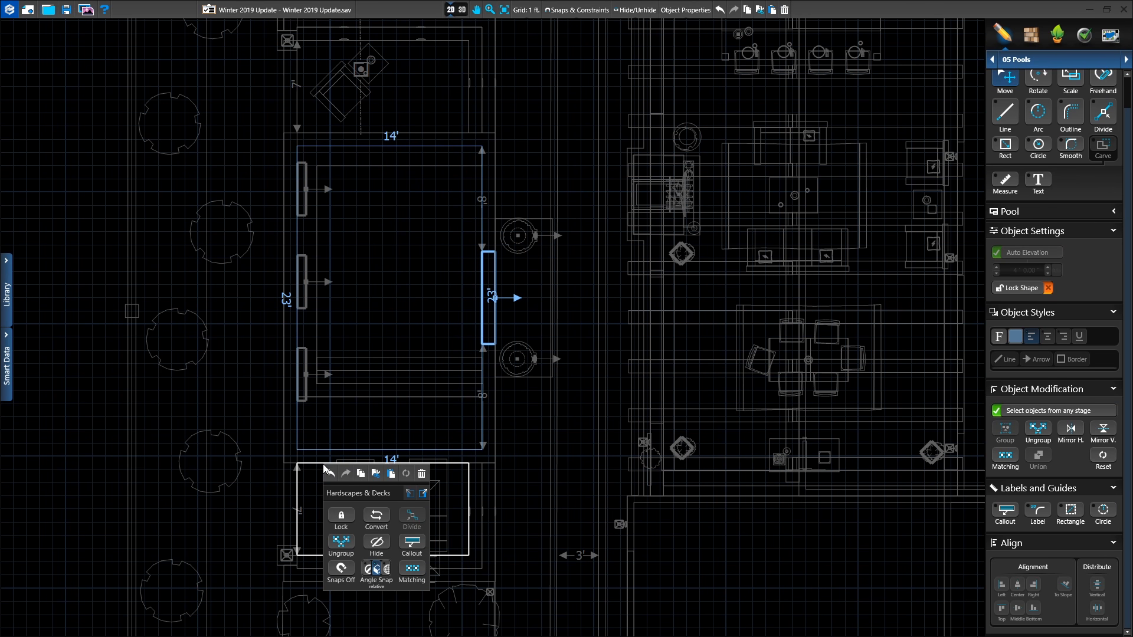
mouse_move(422, 494)
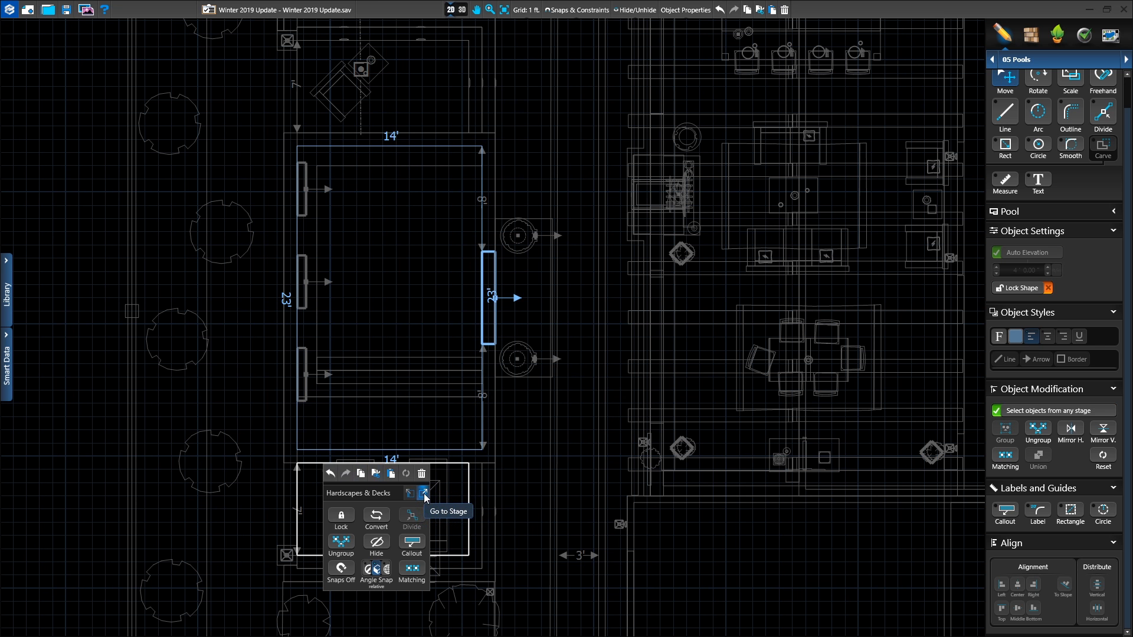
click(428, 491)
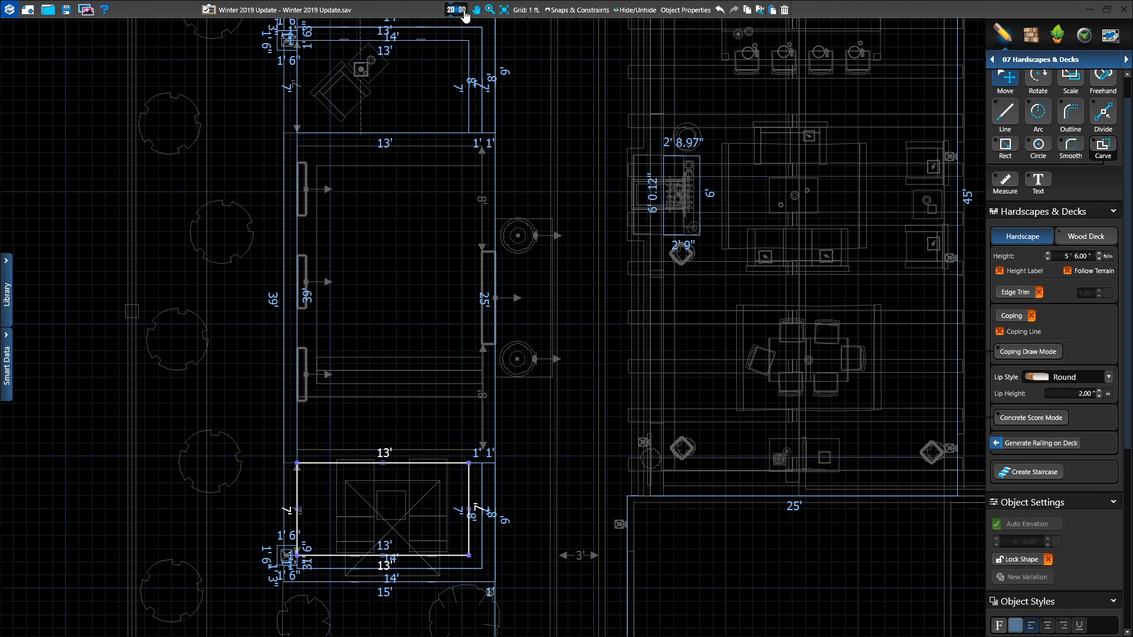
click(460, 9)
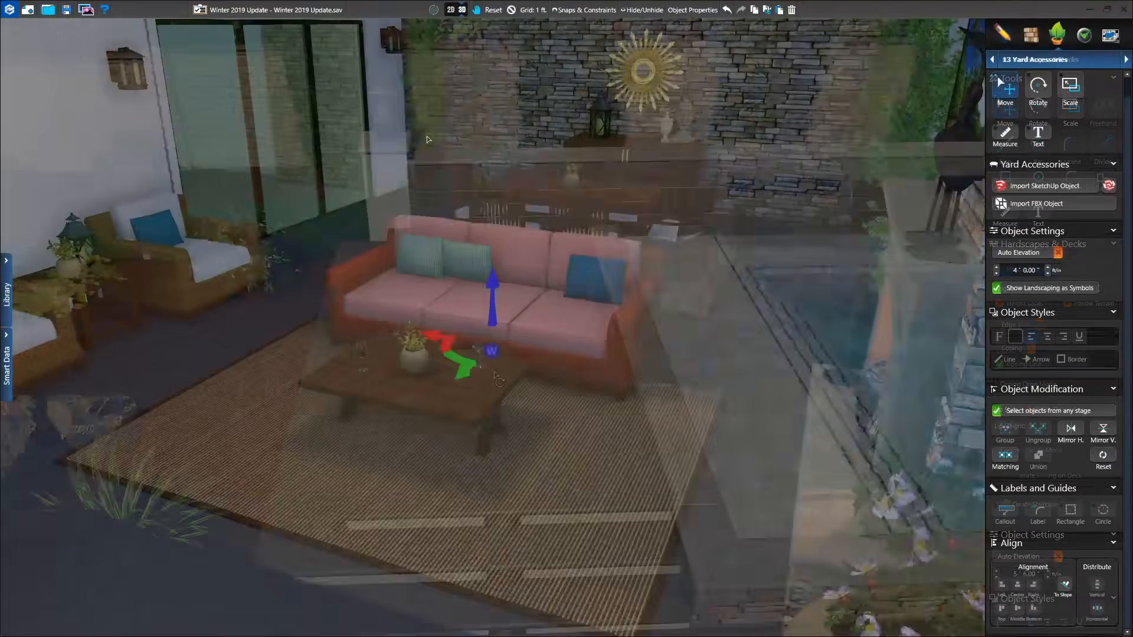
Locate the sofa's Sofa, Striped library item and select Loveseat, Striped.
click(450, 10)
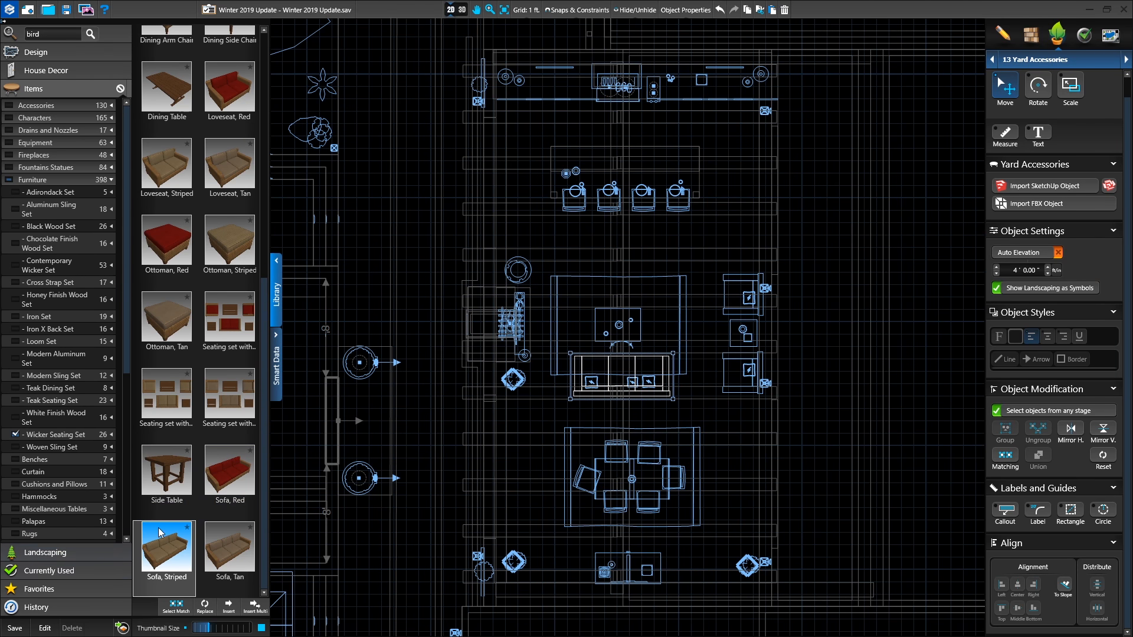
mouse_move(152, 165)
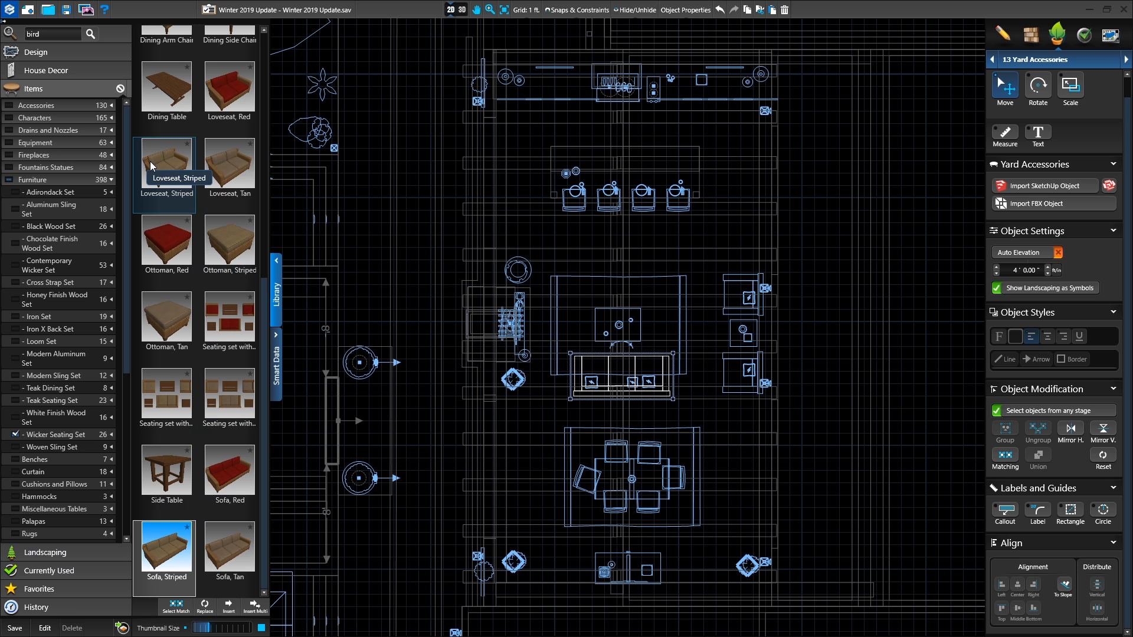
click(463, 10)
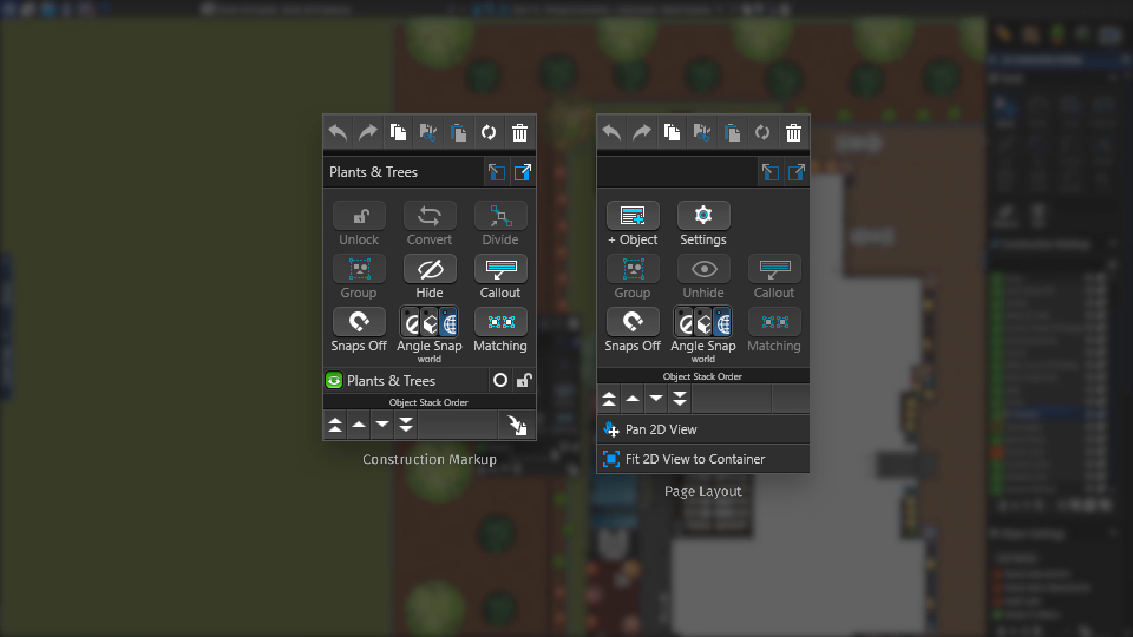
mouse_move(703, 215)
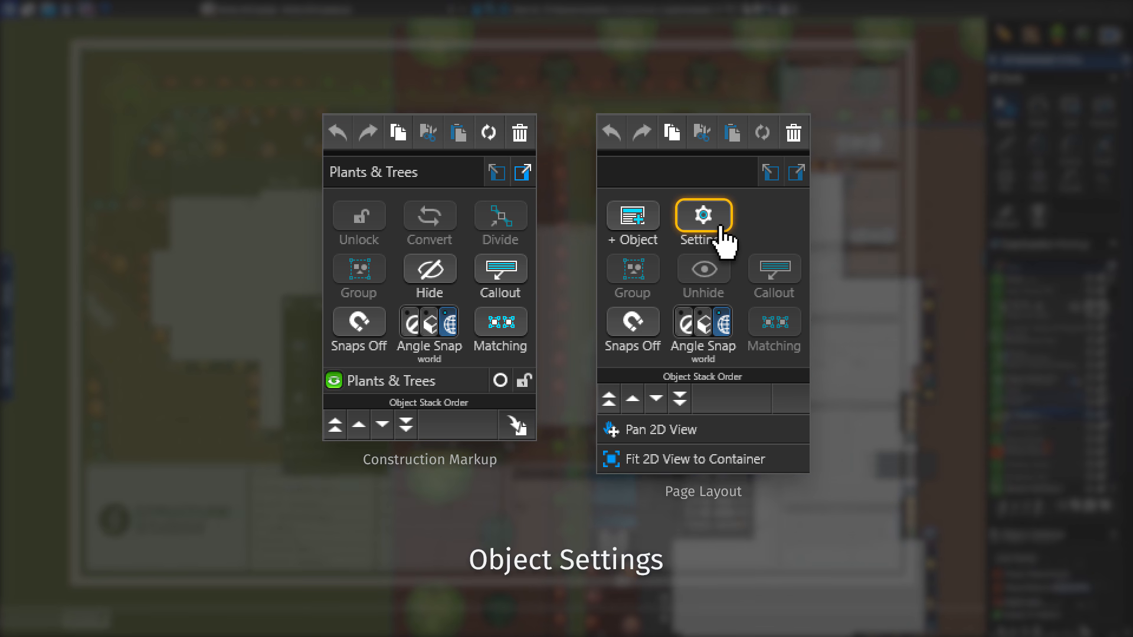
Open the 16 Page Layout stage with landscape plan, spec tables and title block.
click(703, 215)
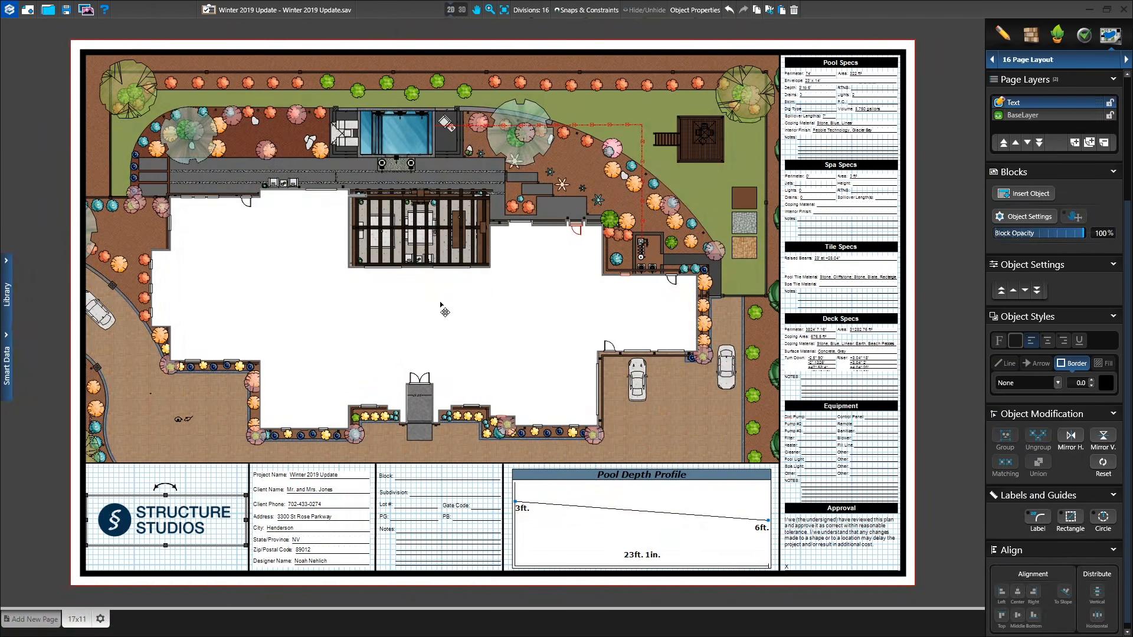
Open the page layout's Settings dialog from its right-click menu.
right_click(444, 311)
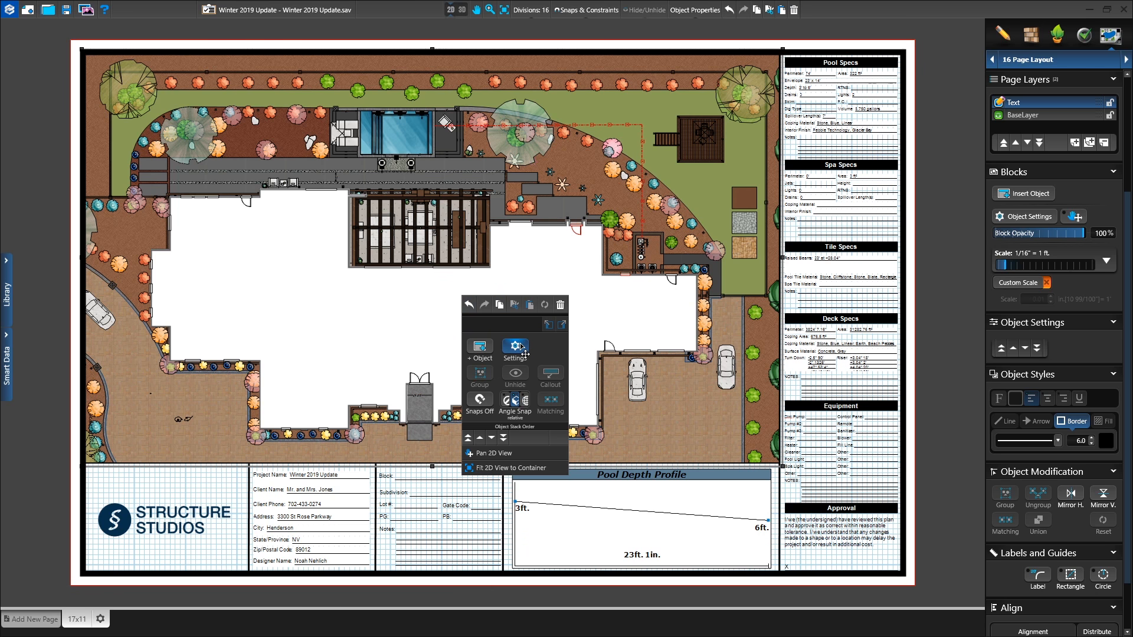
click(514, 347)
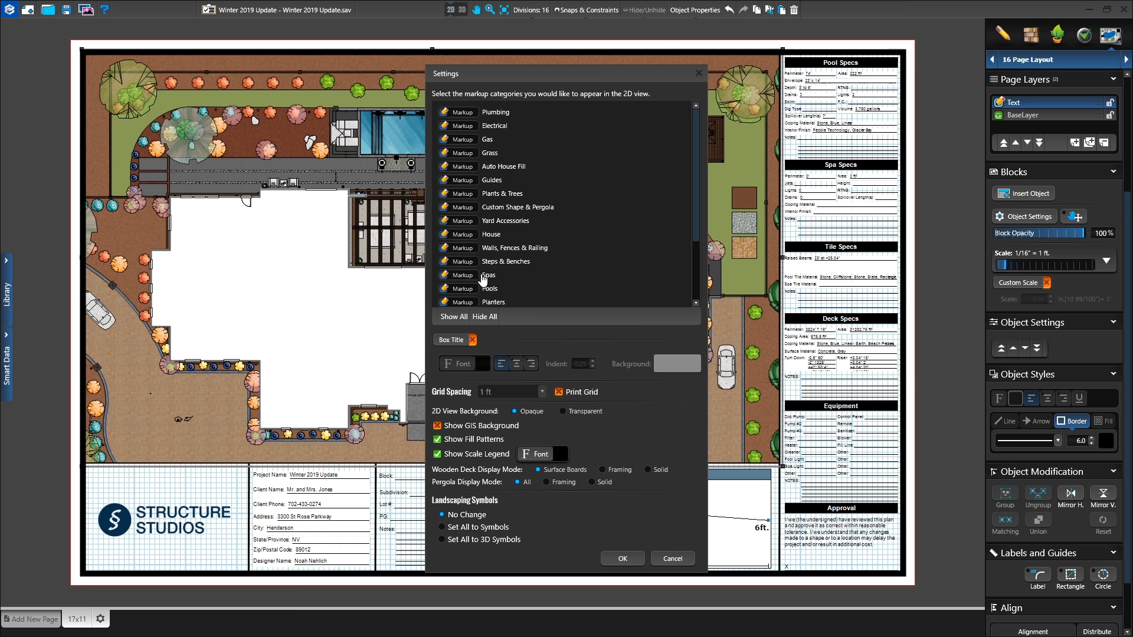
mouse_move(583, 485)
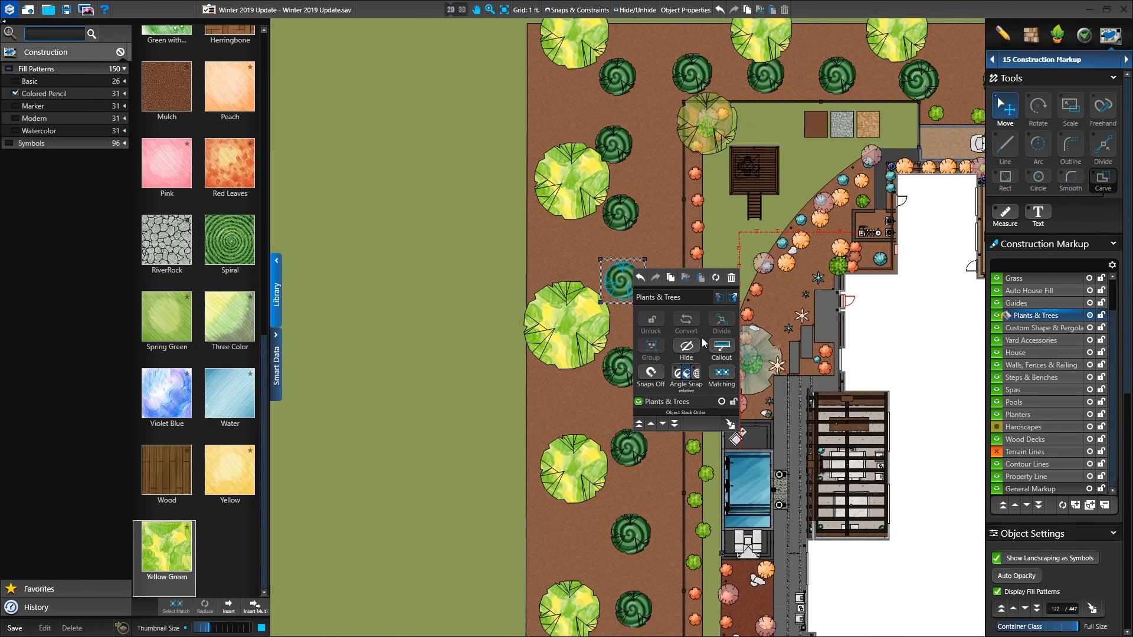
Add a 'Sugar Maple, Summer' callout to the tree and reopen its quick actions.
click(721, 348)
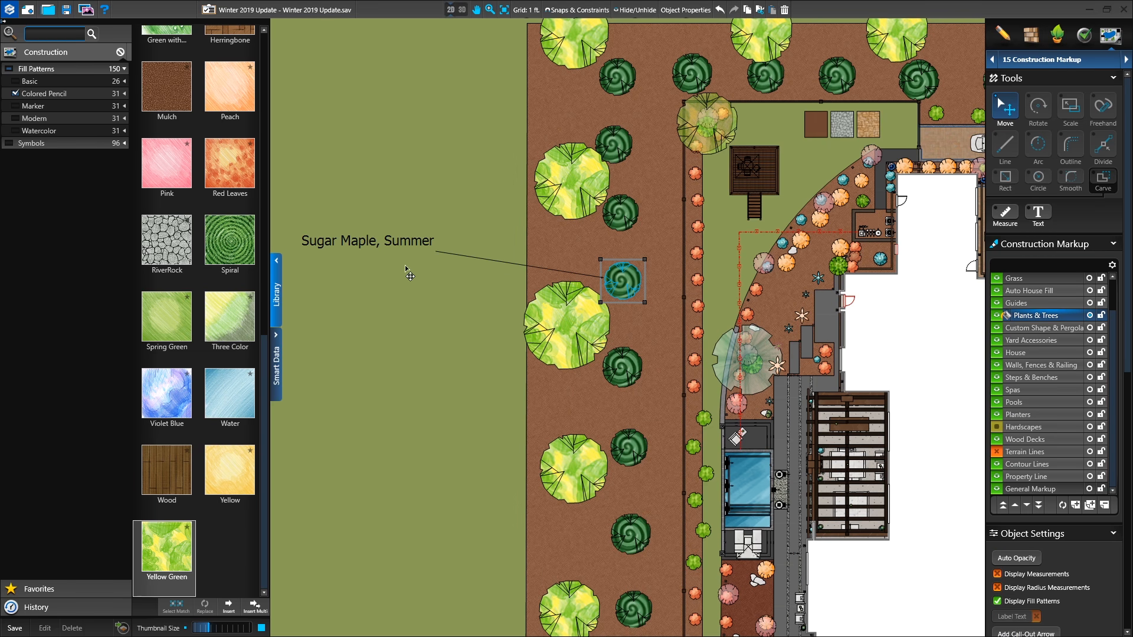
right_click(621, 280)
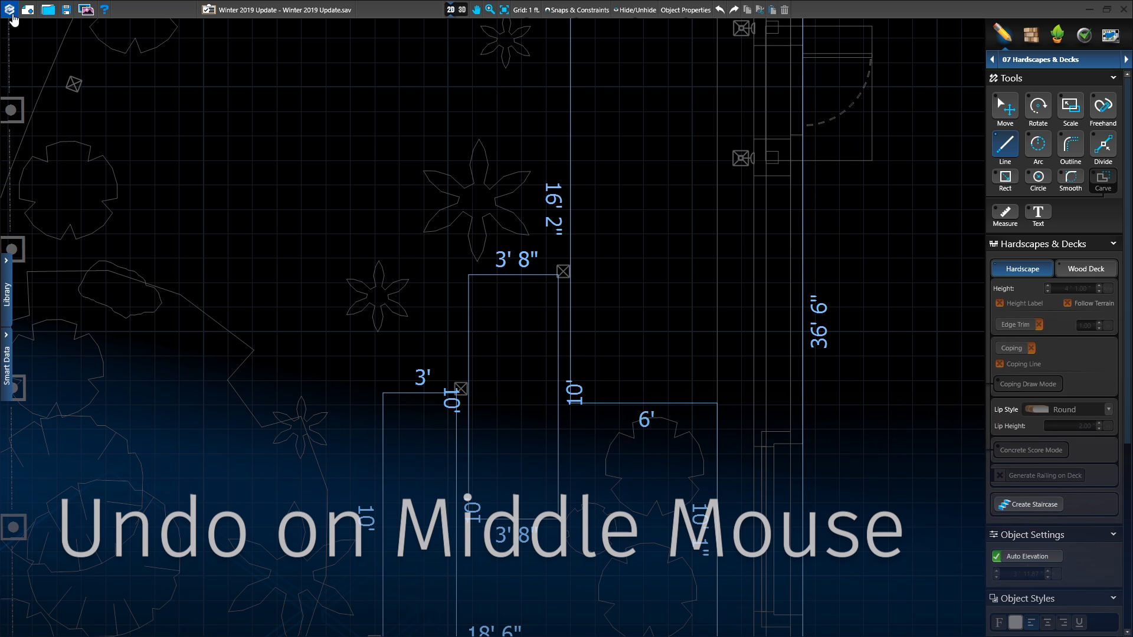
In Configuration > Shortcuts, toggle the context-menu button to Middle, then back to Right.
click(9, 8)
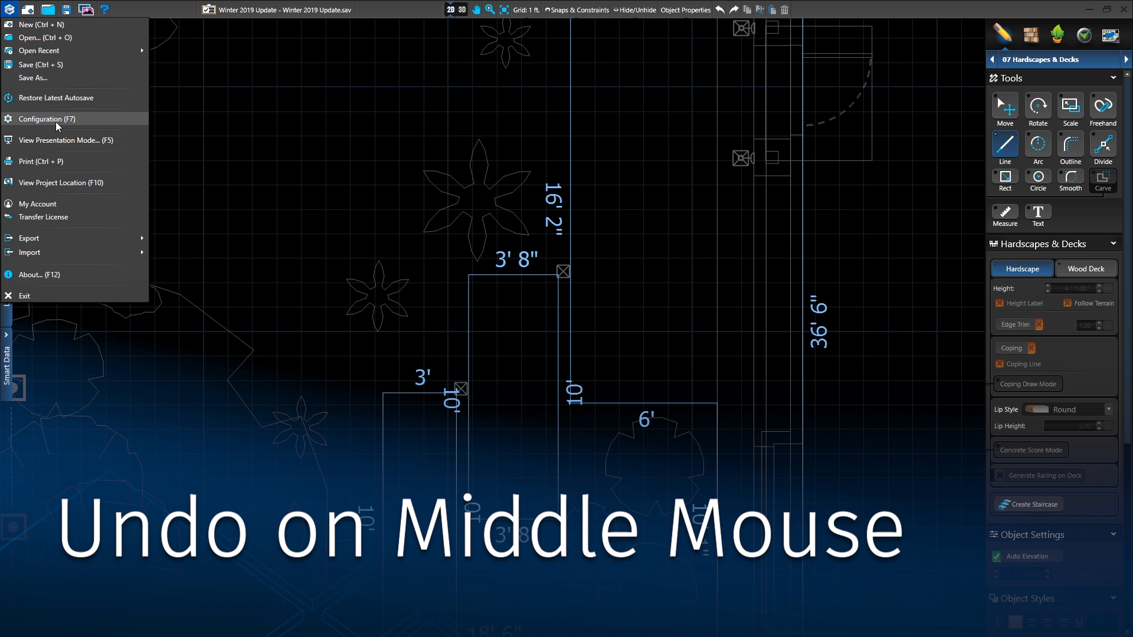
click(46, 118)
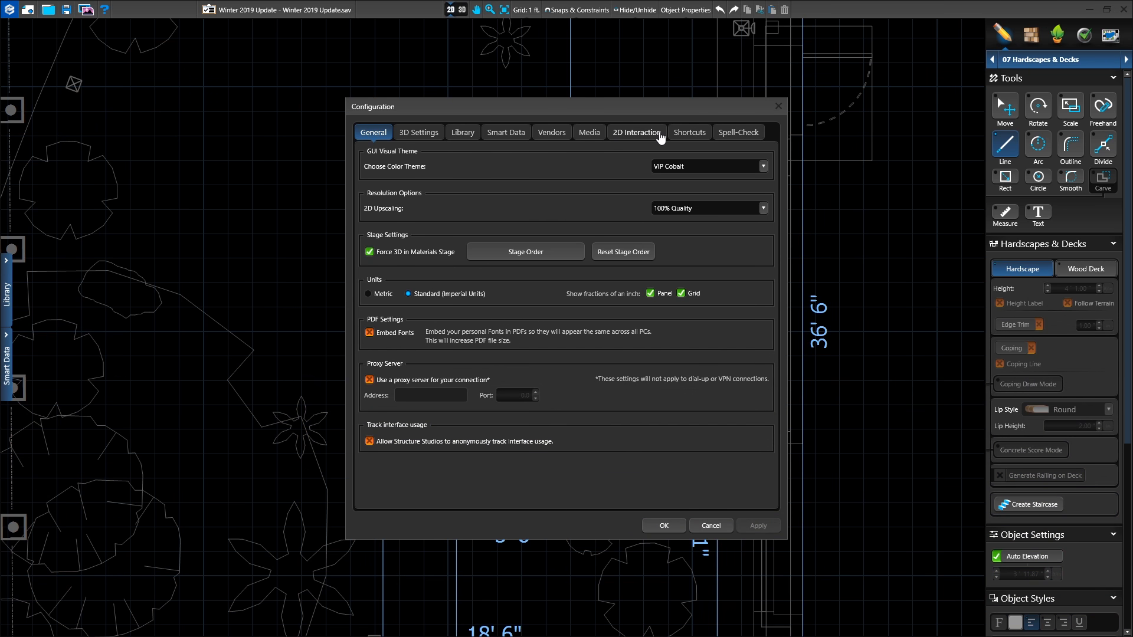
click(689, 132)
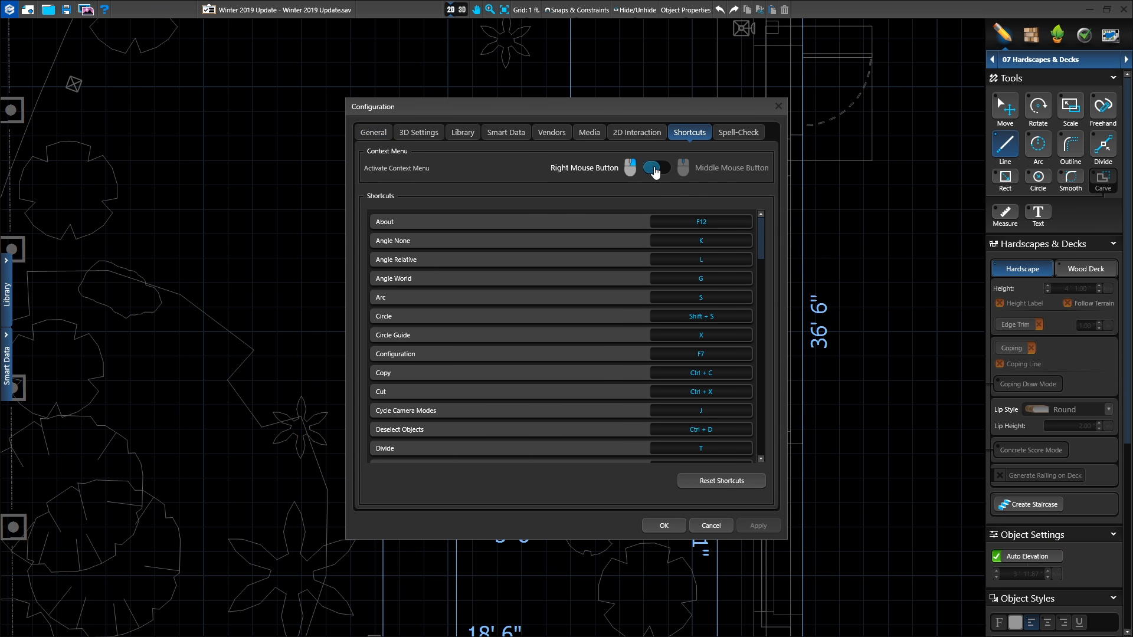
click(656, 169)
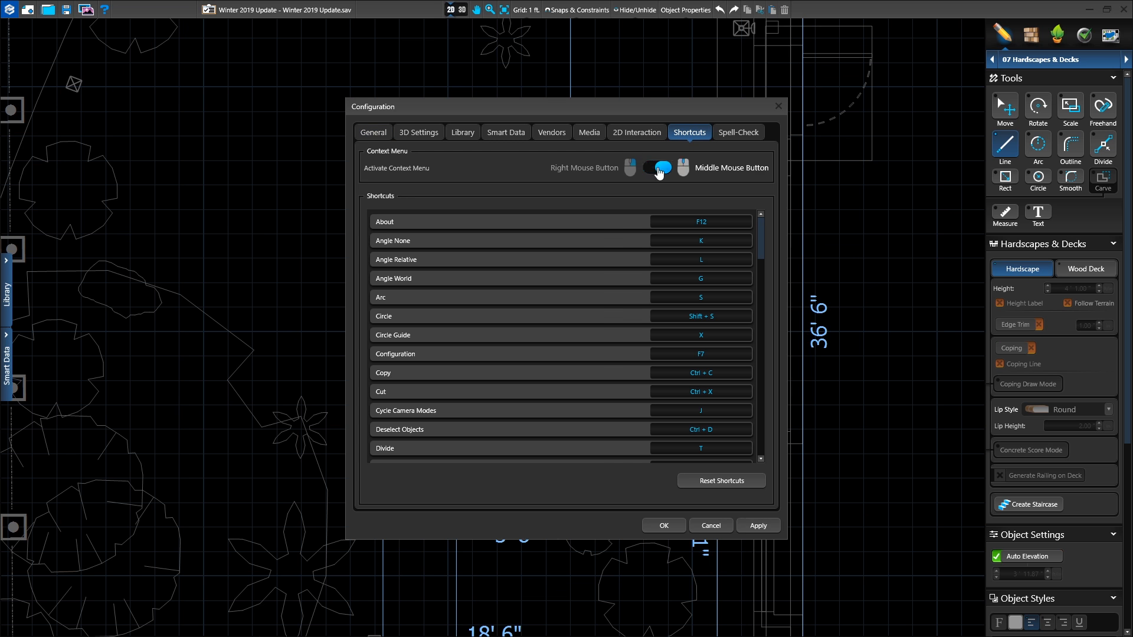
click(656, 167)
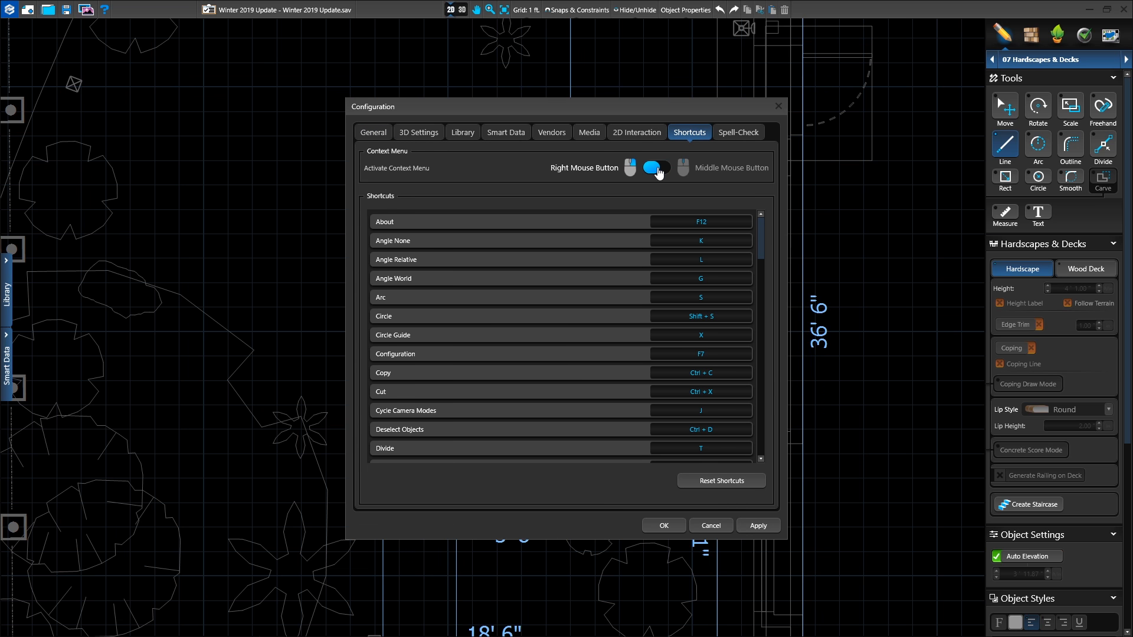
click(656, 167)
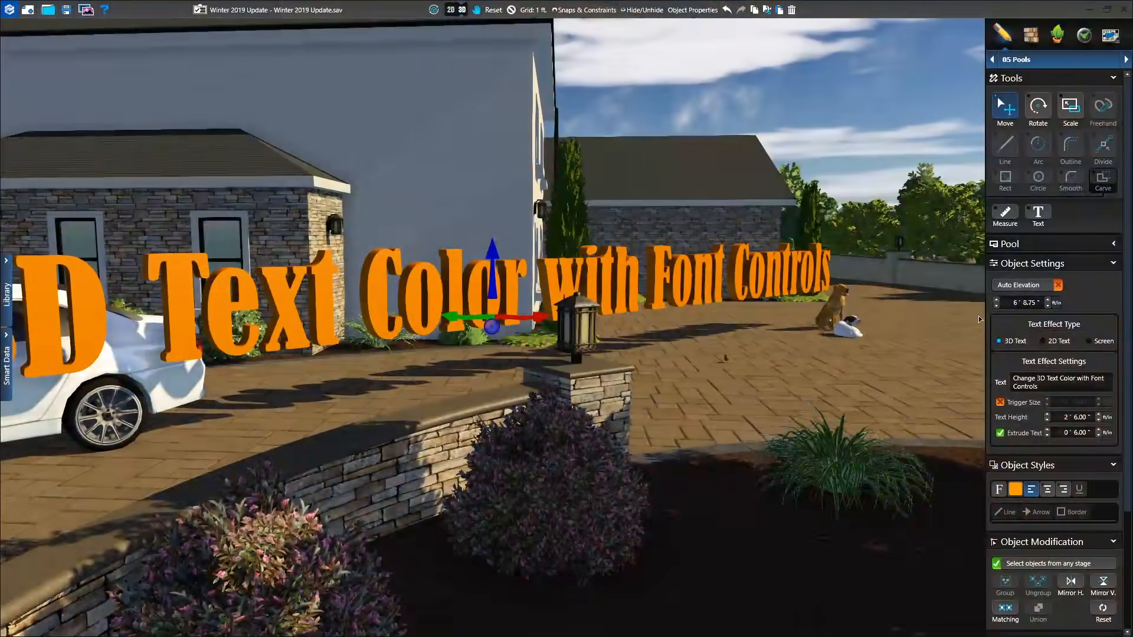
Set the 3D text colour to red through the Object Styles colour swatch.
click(1015, 489)
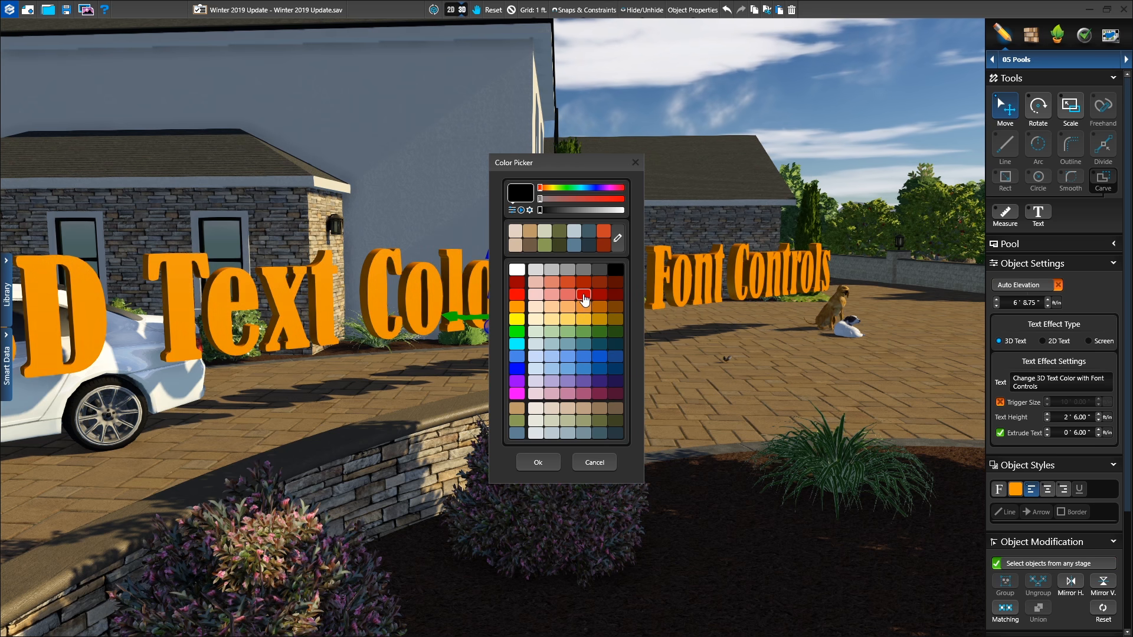
click(538, 462)
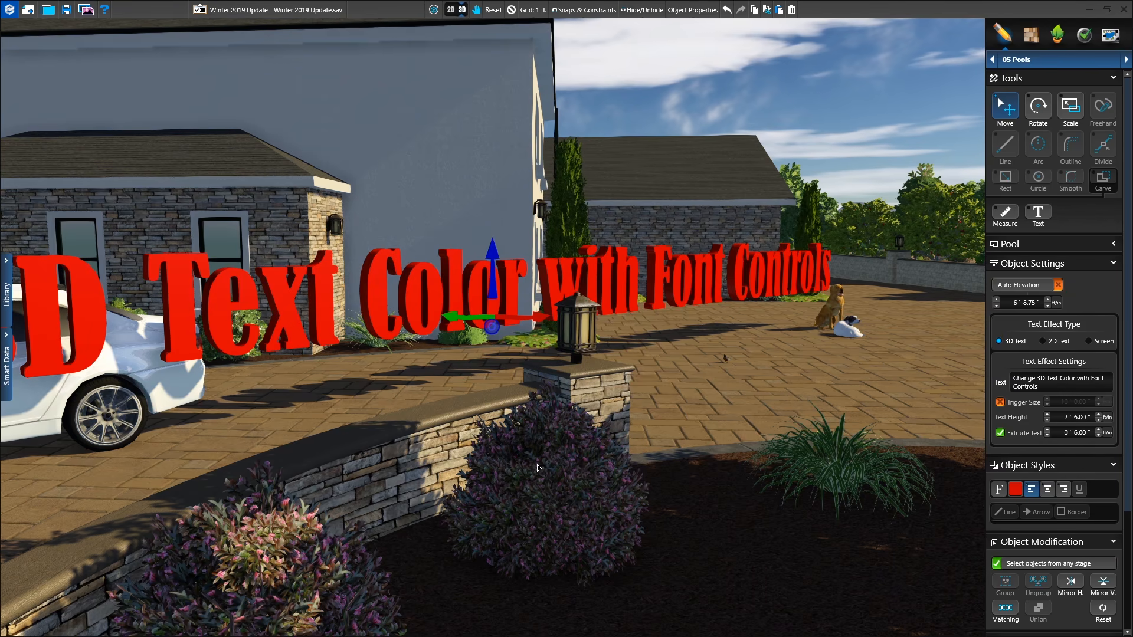
click(1020, 489)
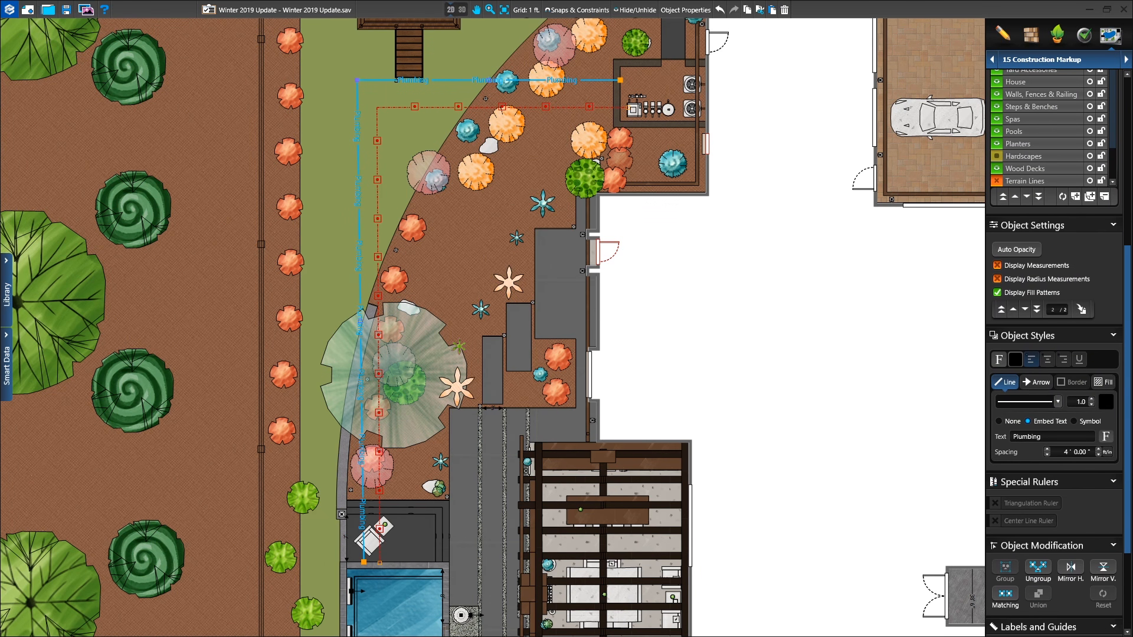
Give the plumbing line a repeated symbol and toggle fill-pattern display in Terrain Lines settings.
click(1076, 421)
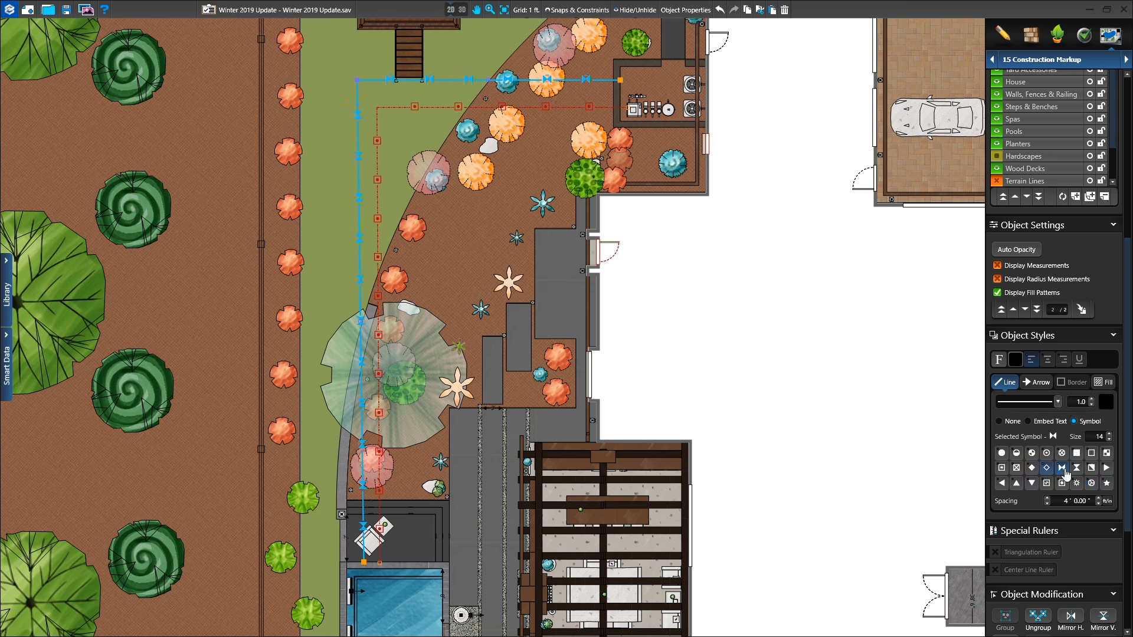
click(1046, 483)
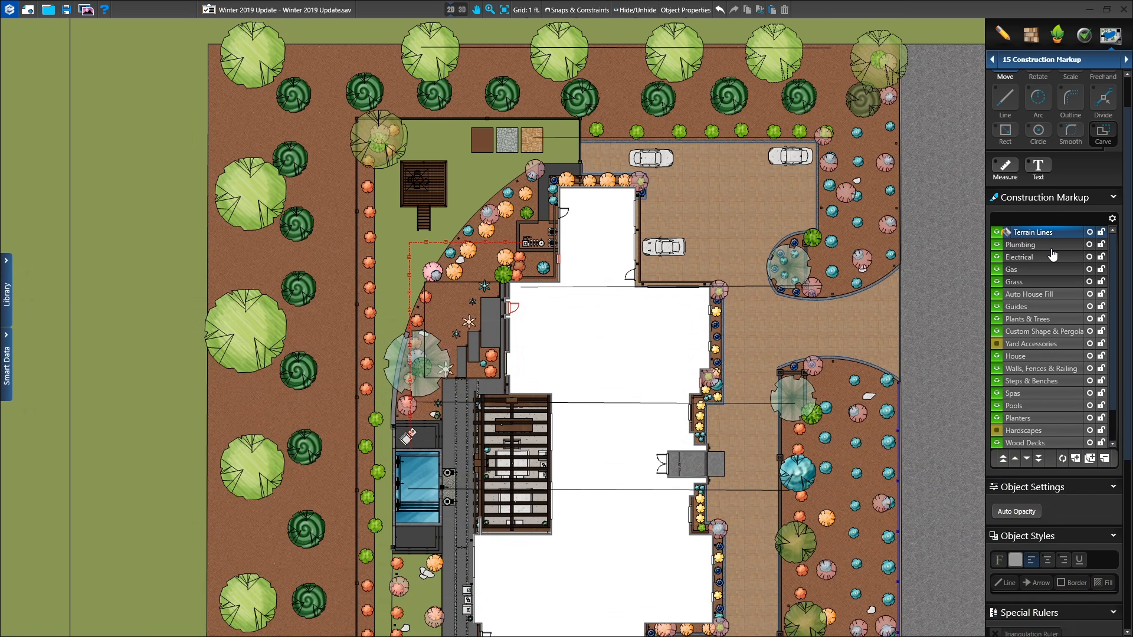
click(1032, 233)
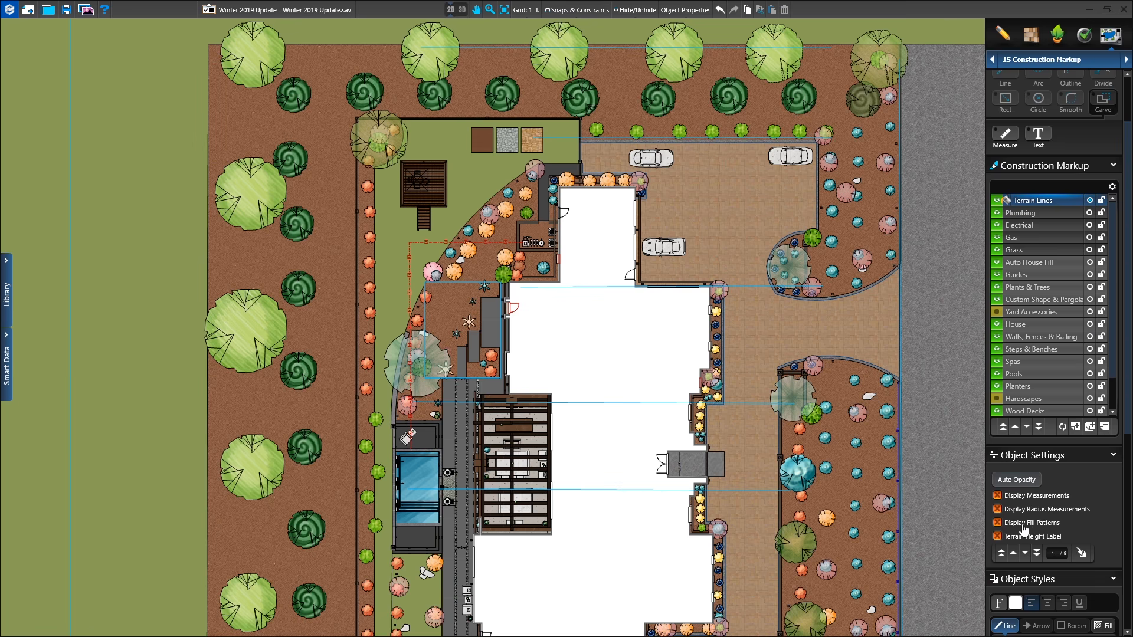
click(997, 537)
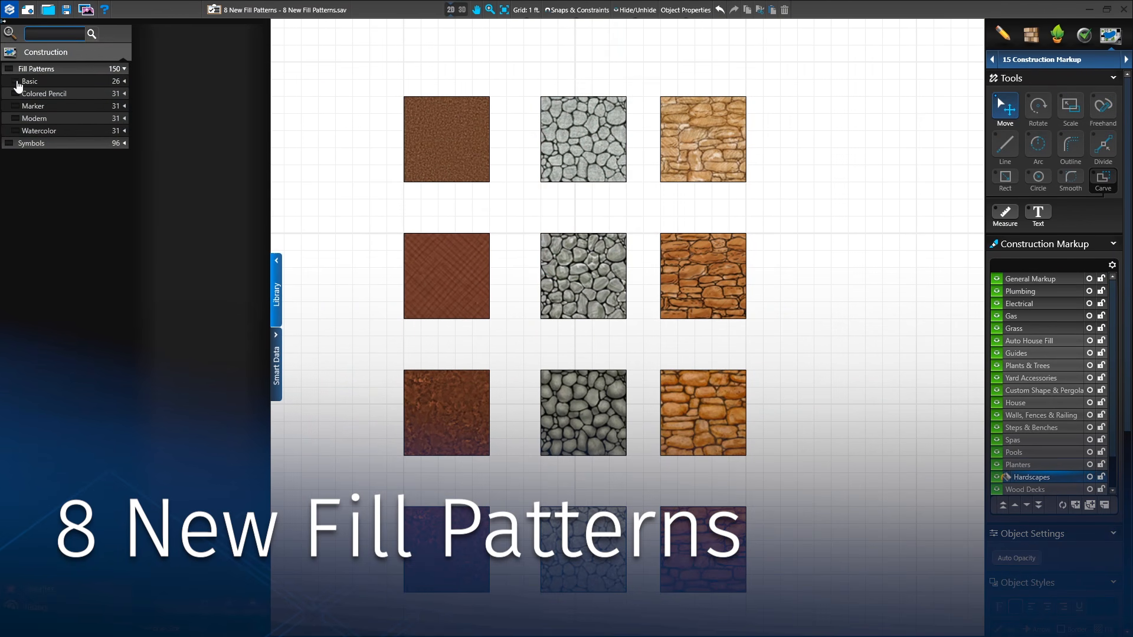
Browse the Colored Pencil fill pattern thumbnails and apply Three Color to the round tree symbols.
click(11, 93)
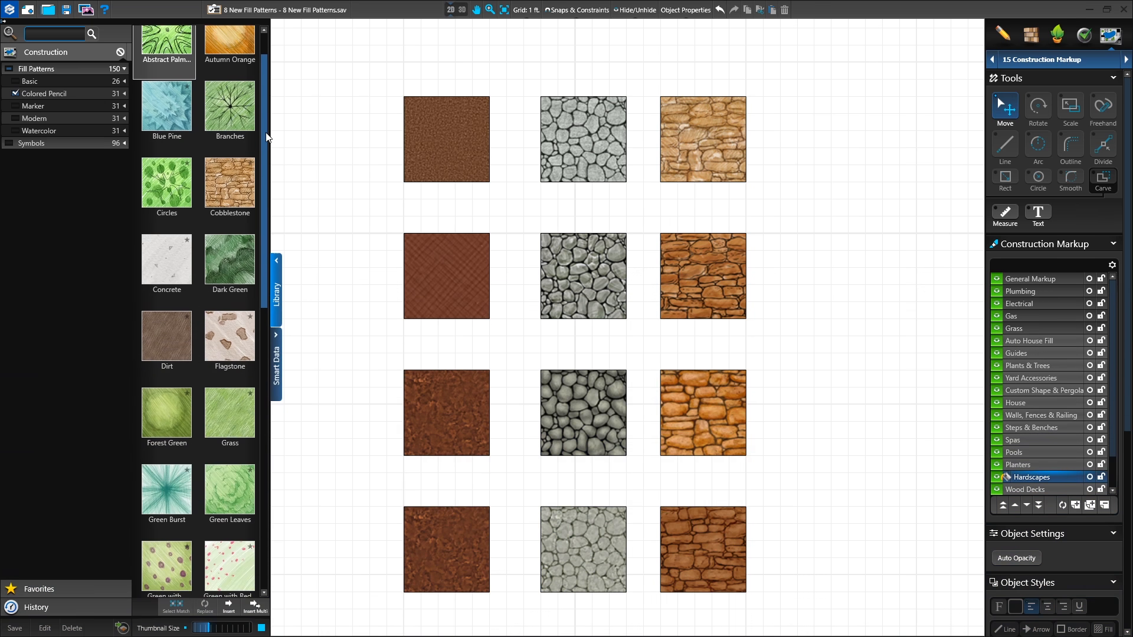
scroll(down, 3)
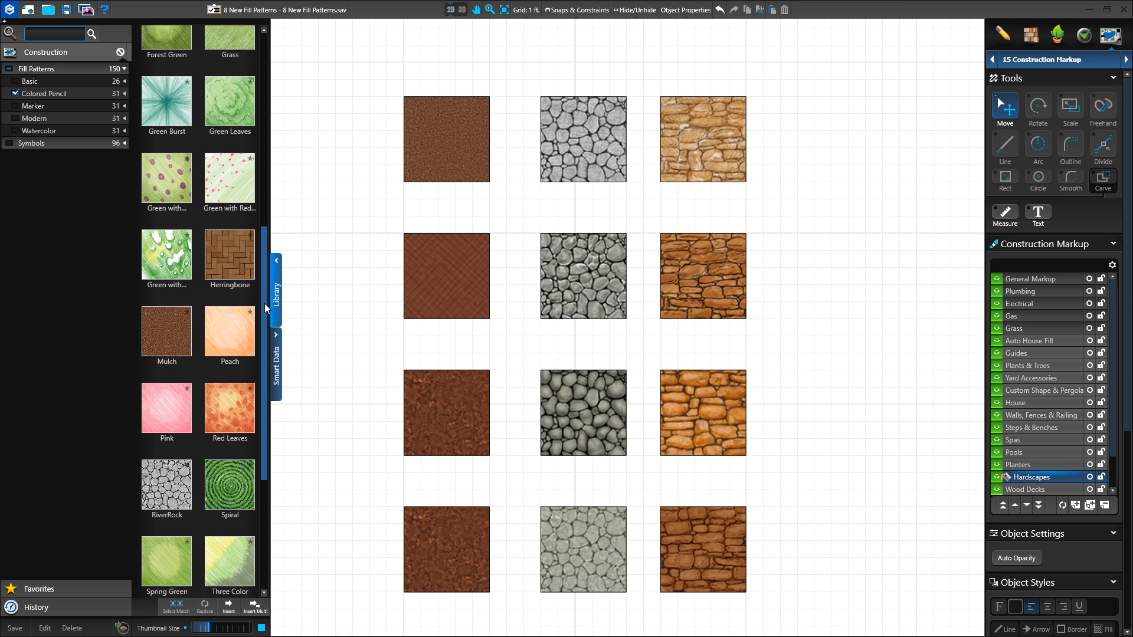
scroll(down, 3)
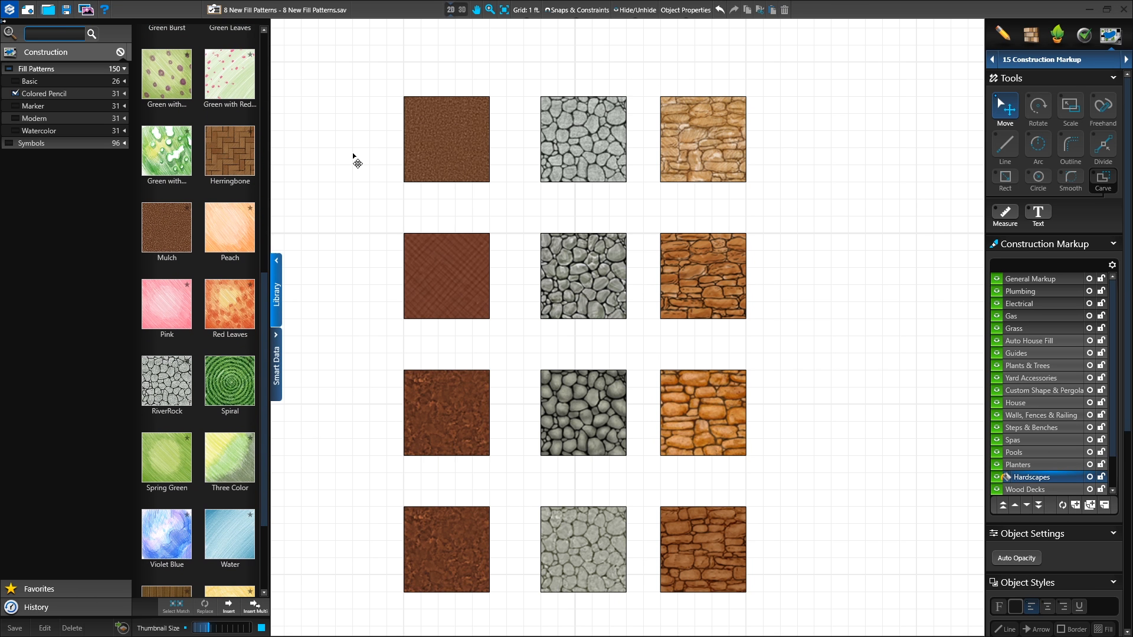
mouse_move(594, 177)
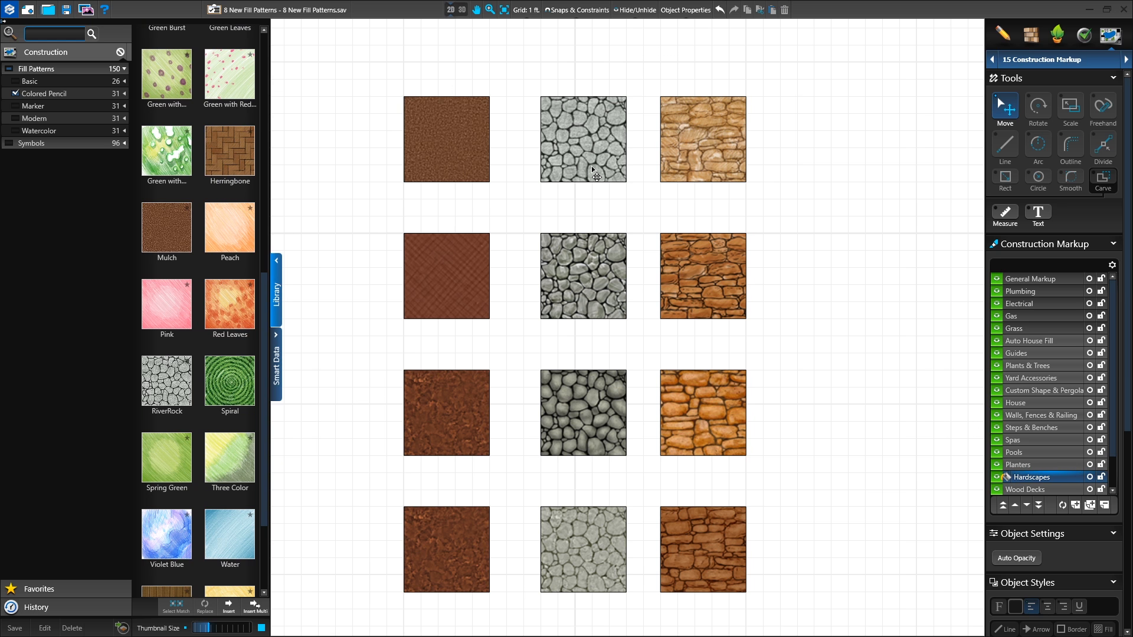
mouse_move(760, 167)
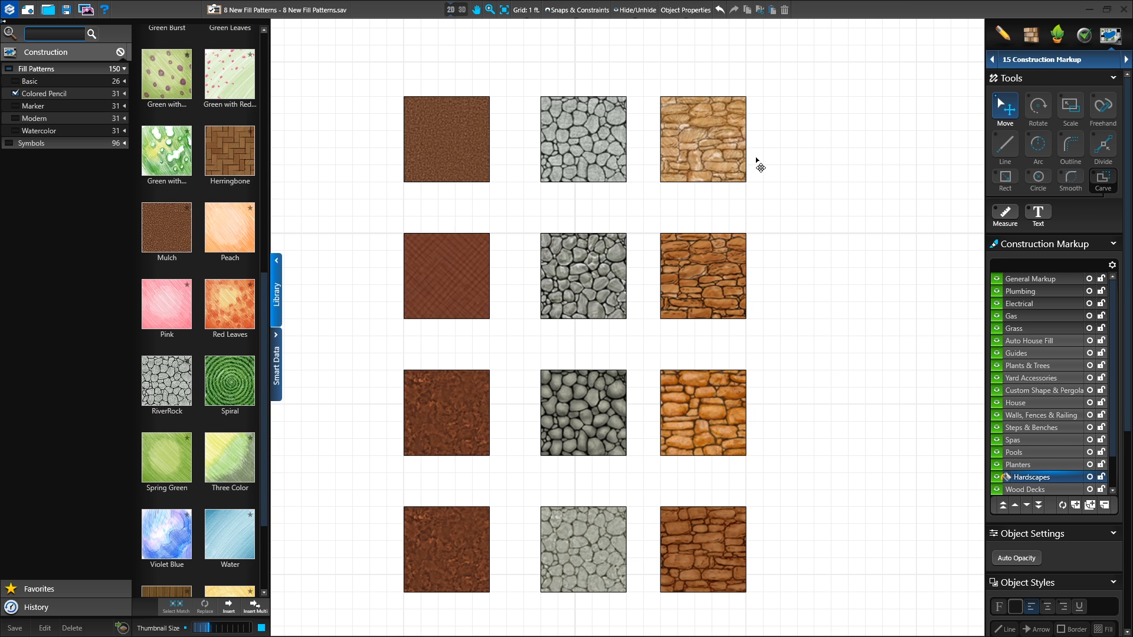
click(1027, 365)
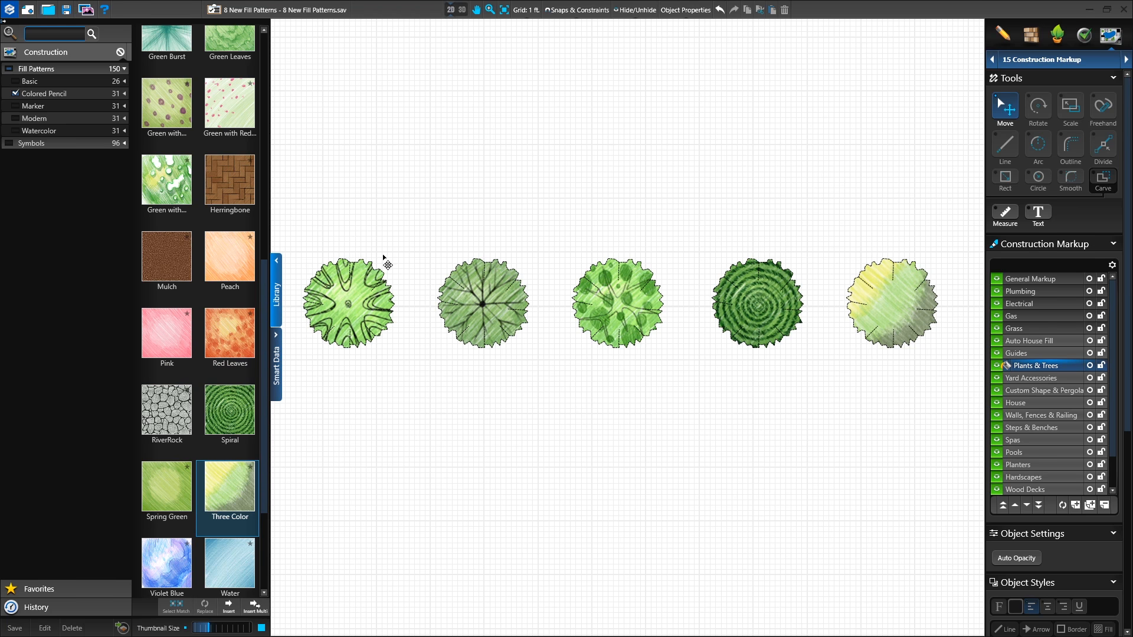
mouse_move(519, 283)
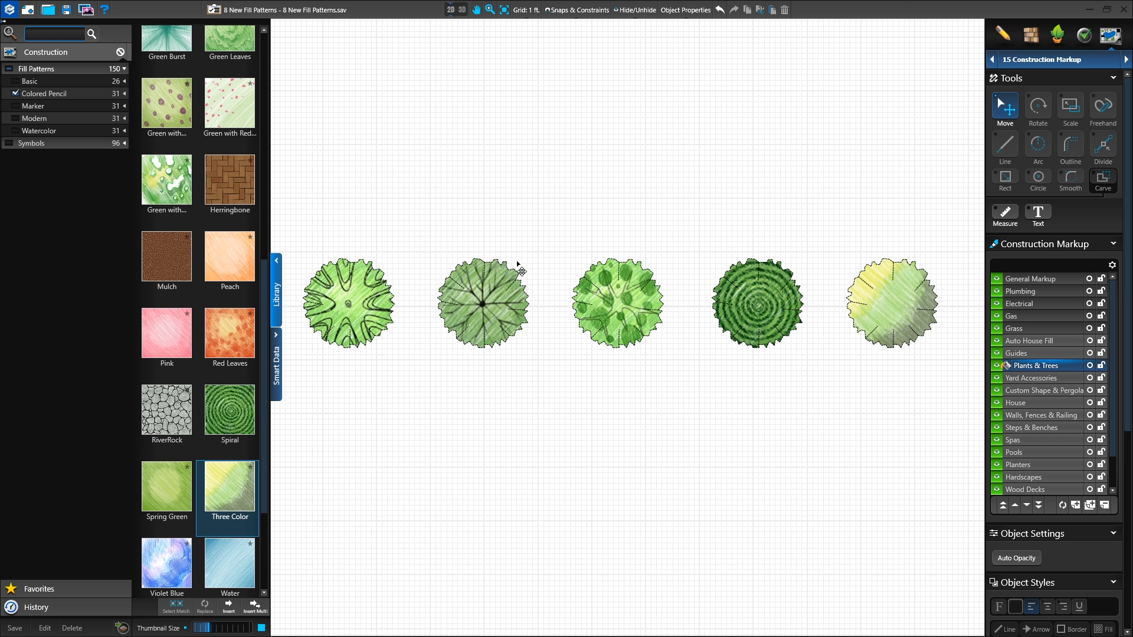
mouse_move(658, 347)
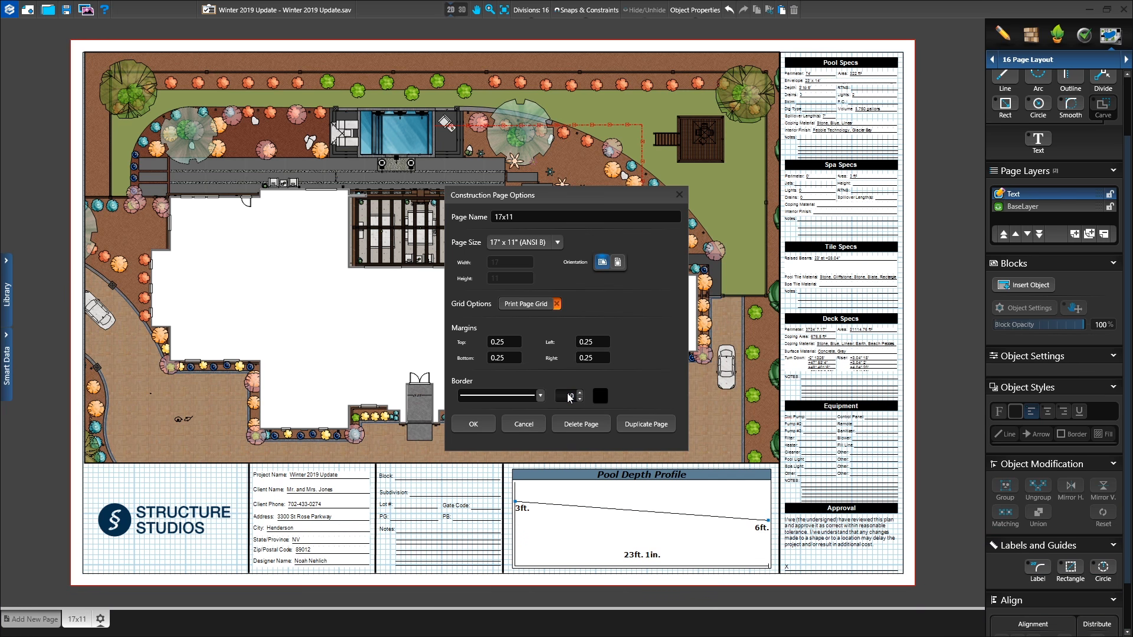
Confirm the thicker black border for the 17x11 page in Construction Page Options.
click(473, 423)
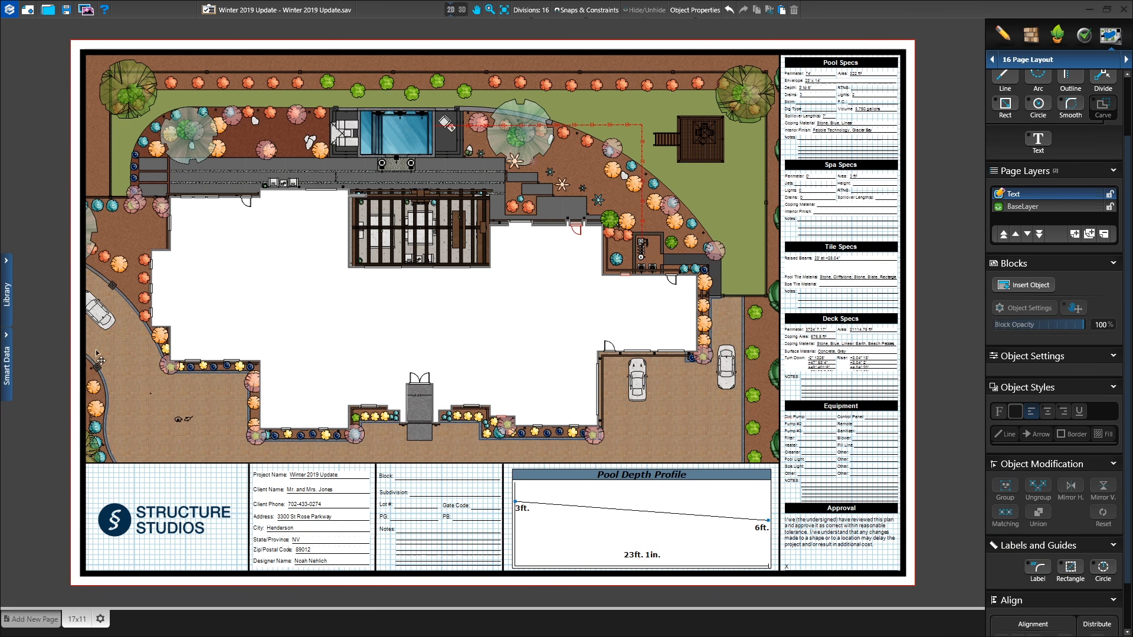